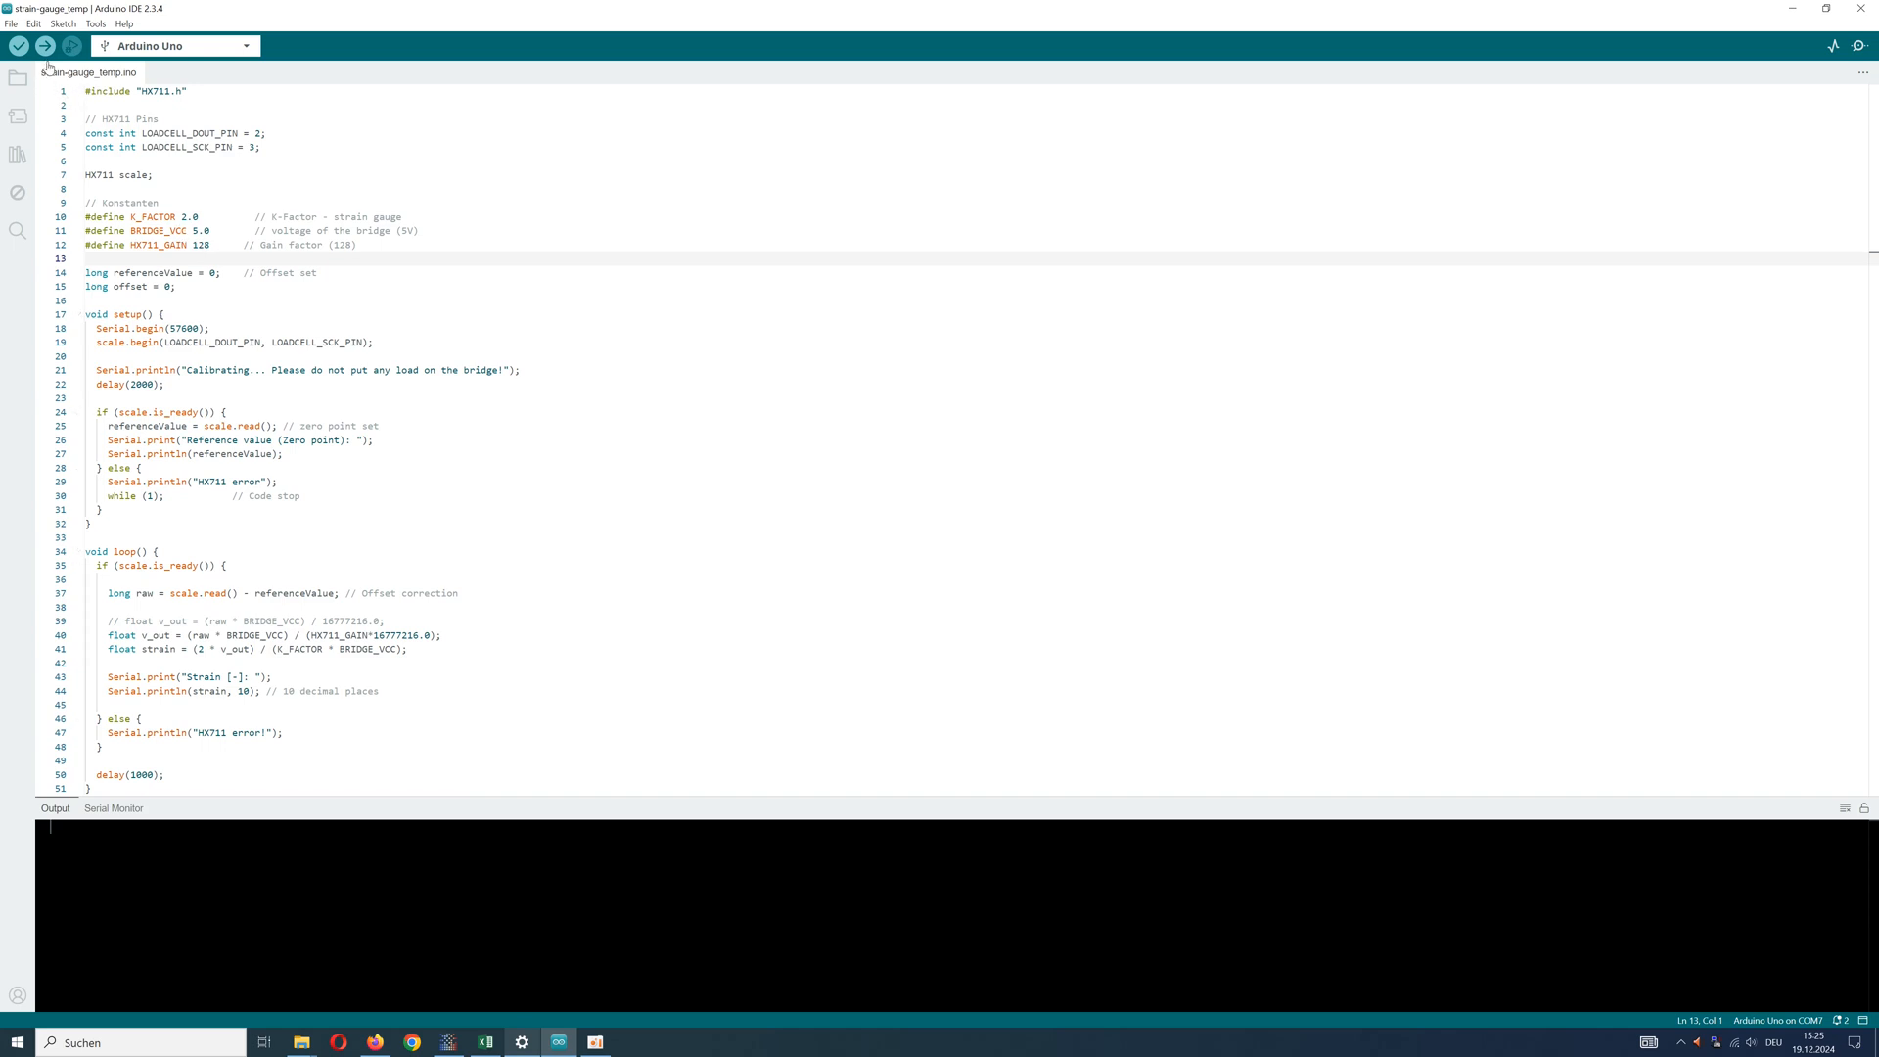
mouse_move(89, 72)
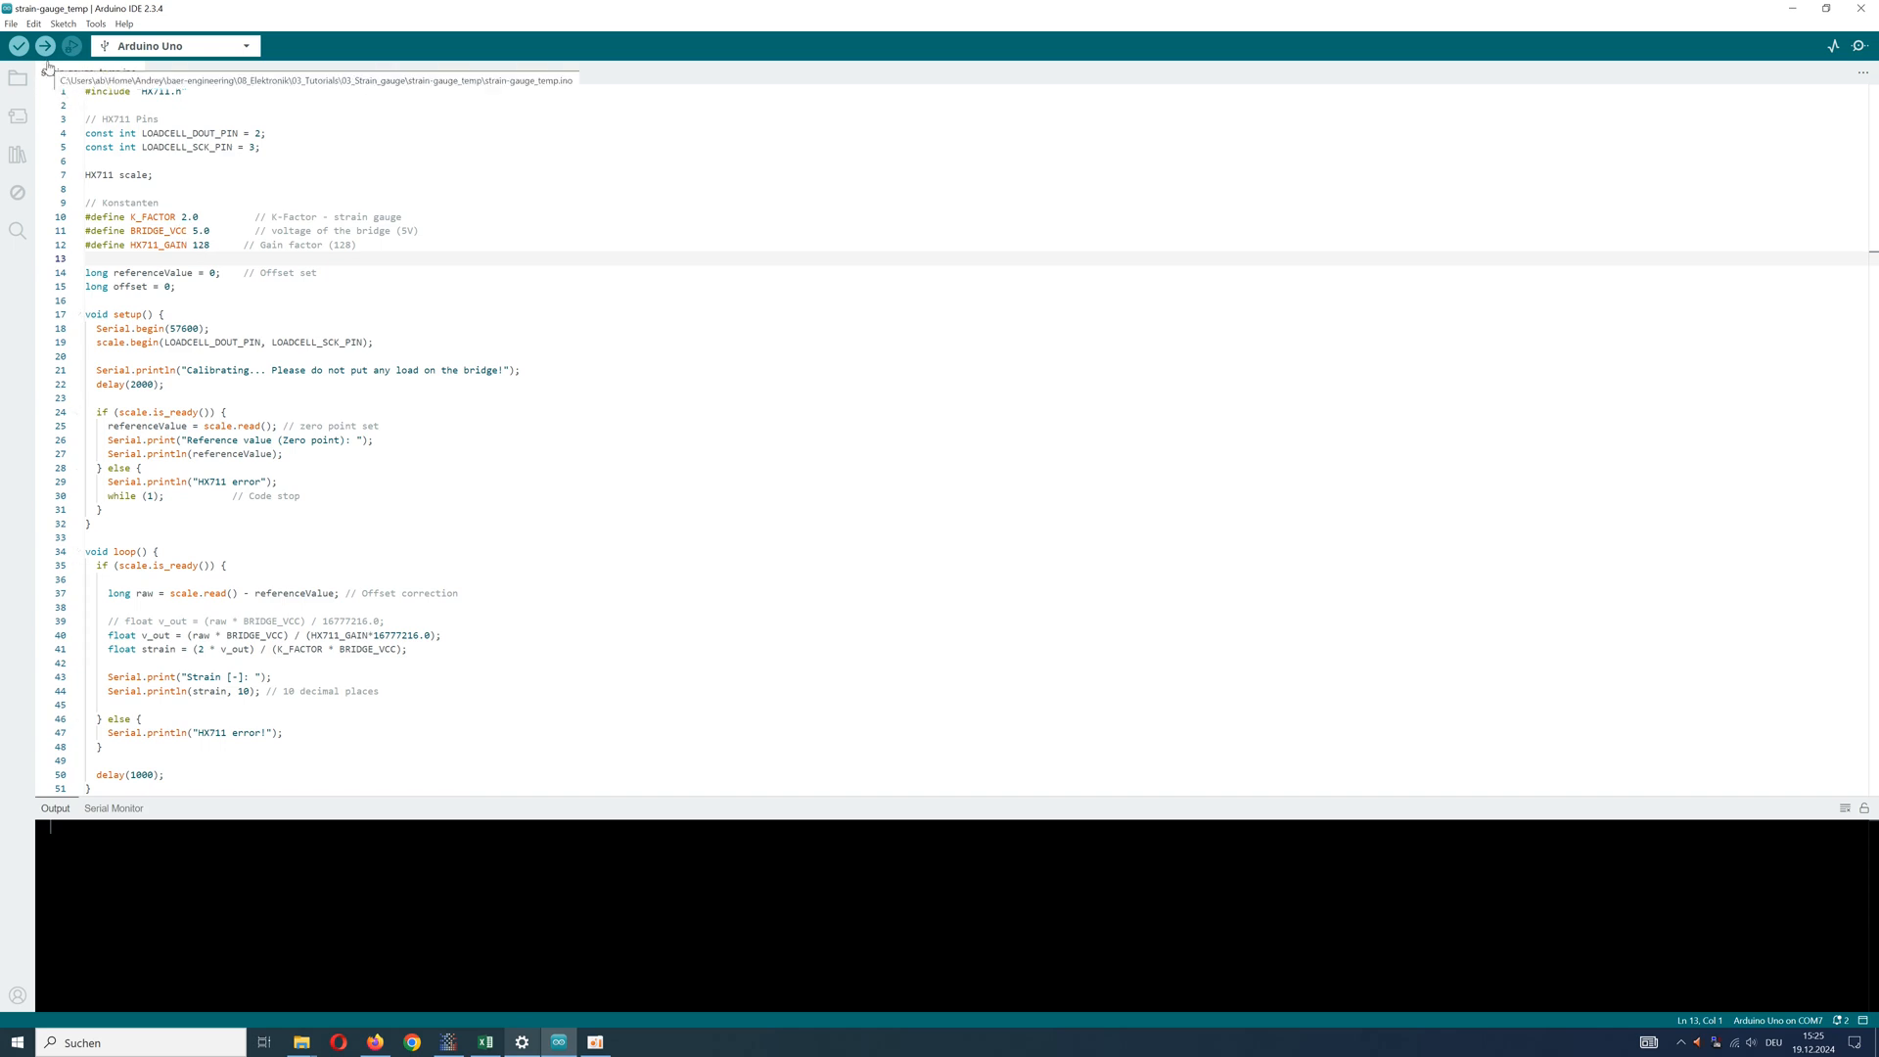
Upload the strain-gauge sketch to the Uno and open the Serial Monitor to view readings.
click(44, 46)
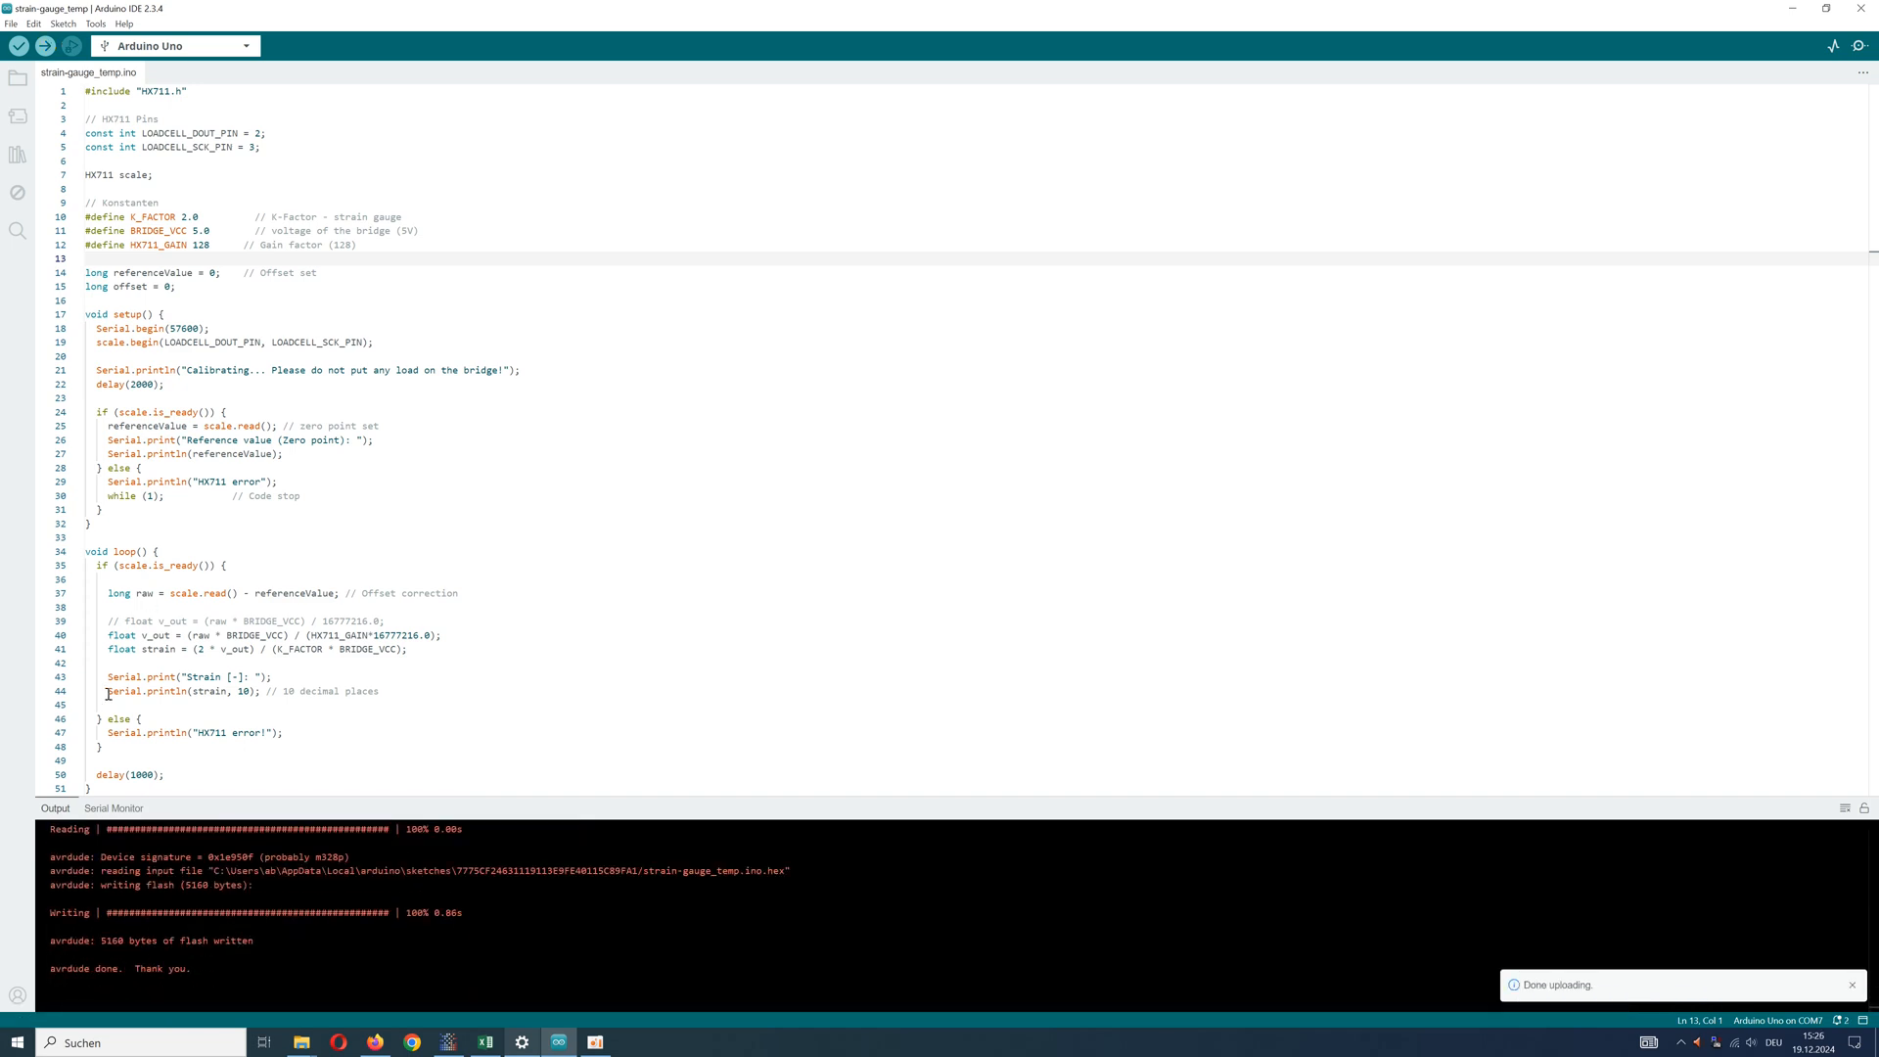
click(111, 807)
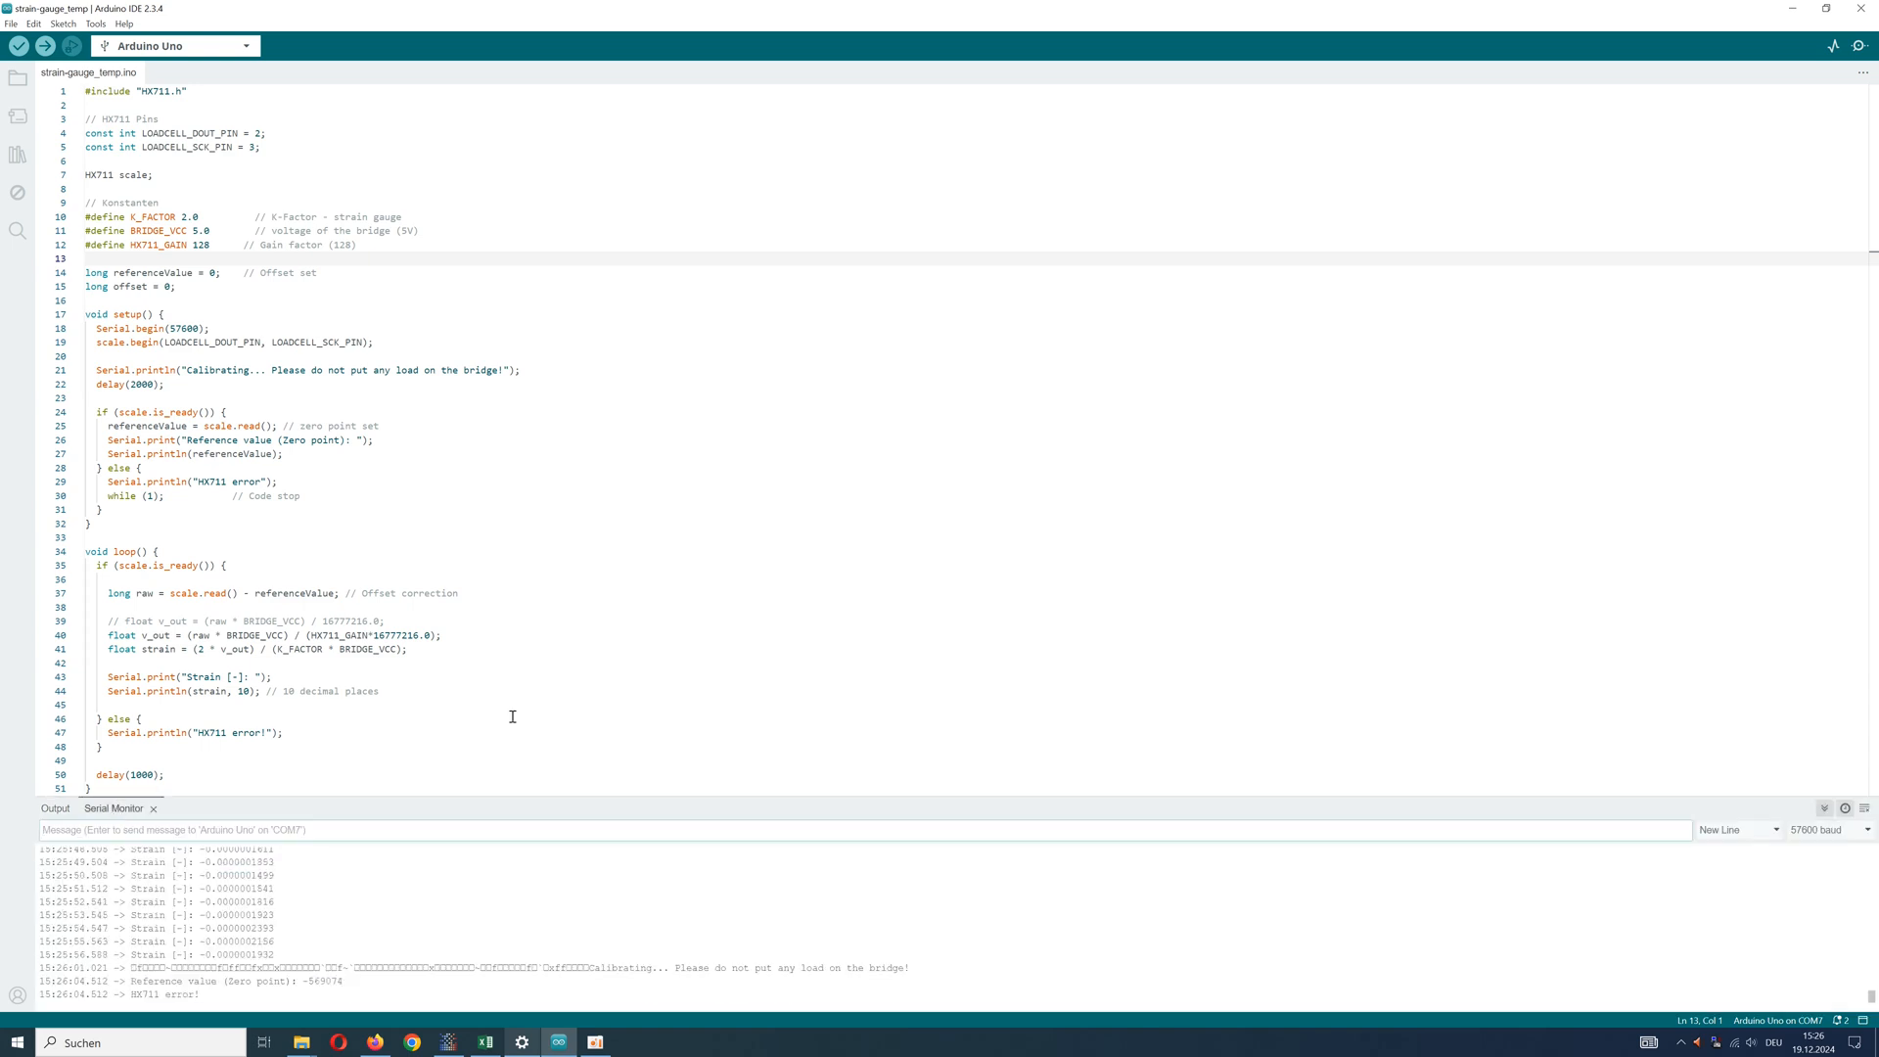